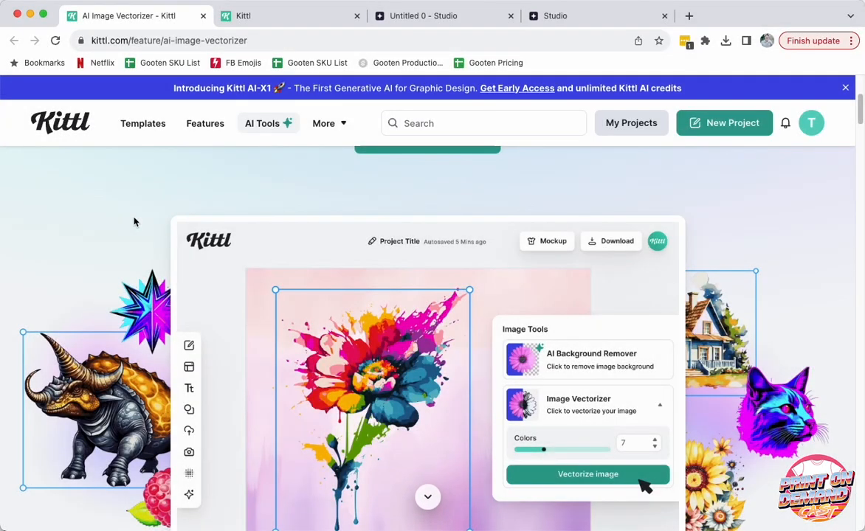
pyautogui.moveTo(271, 173)
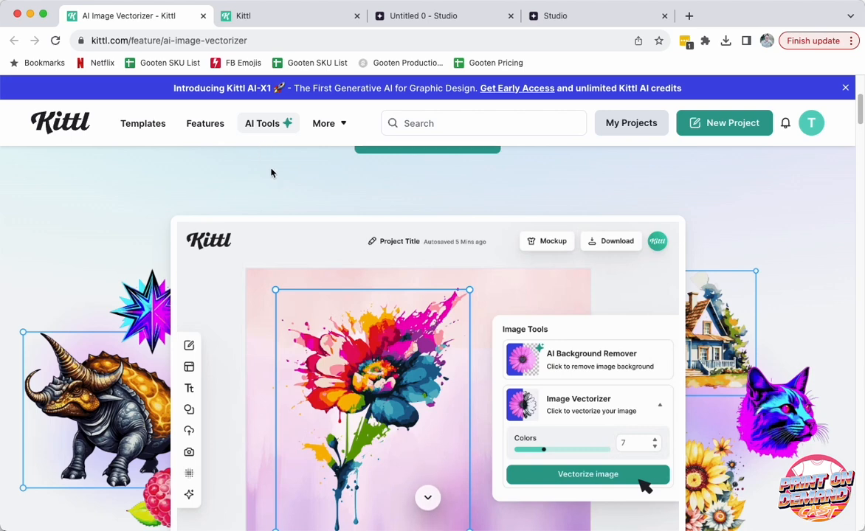
pyautogui.moveTo(284, 152)
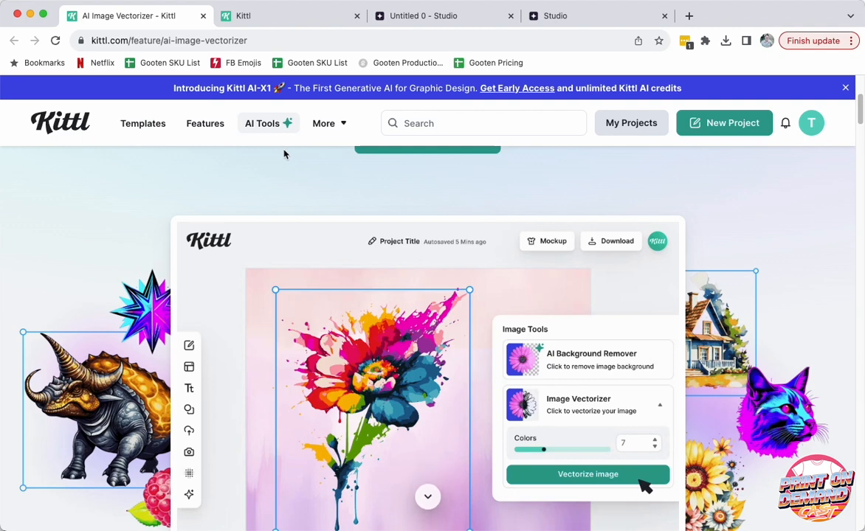
# Step: Show Kittl's AI Tools list, including the AI Image Vectorizer
pyautogui.click(262, 123)
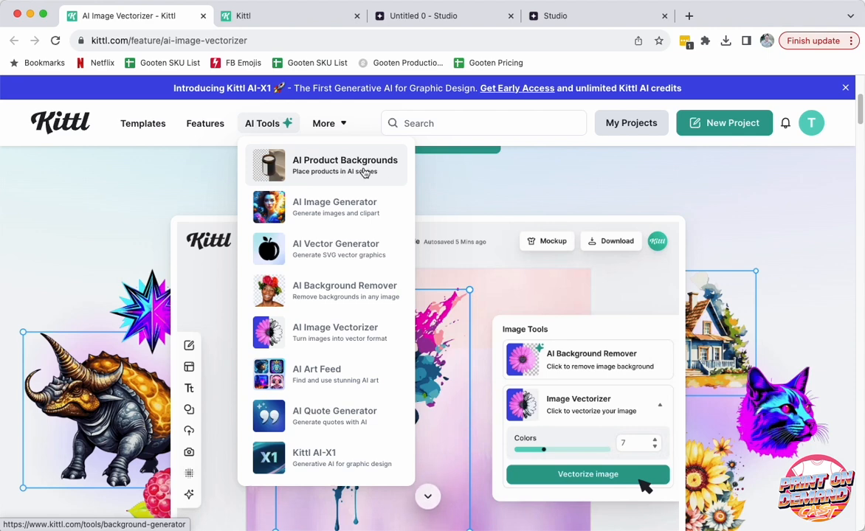
pyautogui.moveTo(354, 213)
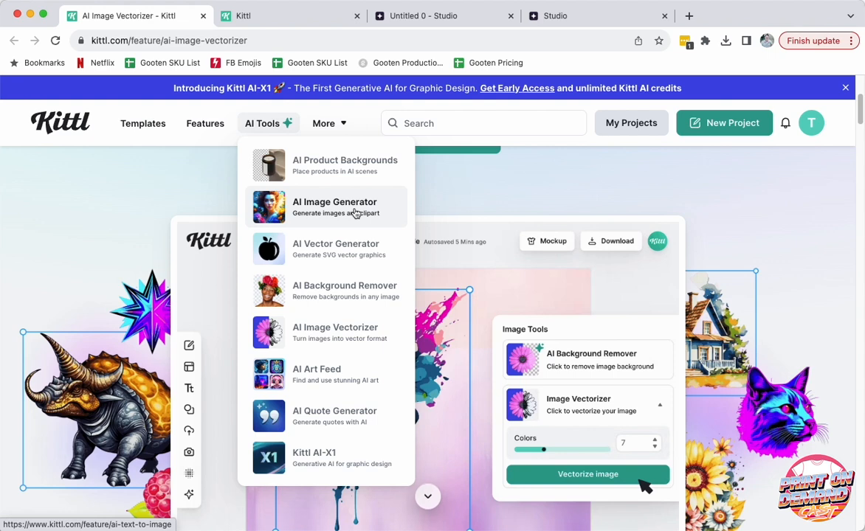
pyautogui.moveTo(333, 172)
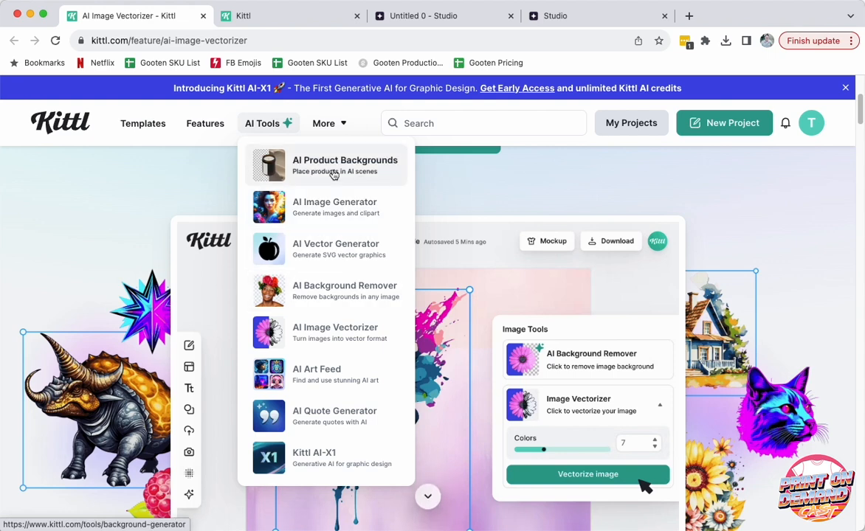
pyautogui.moveTo(369, 296)
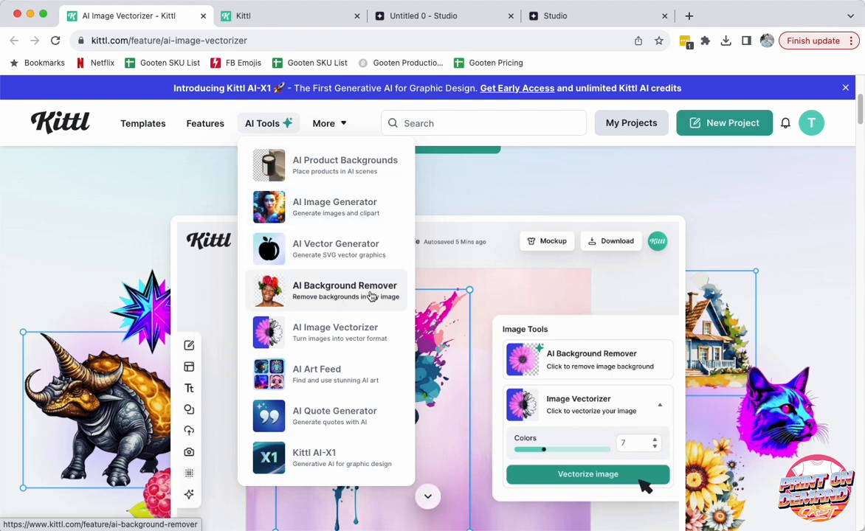
pyautogui.moveTo(346, 327)
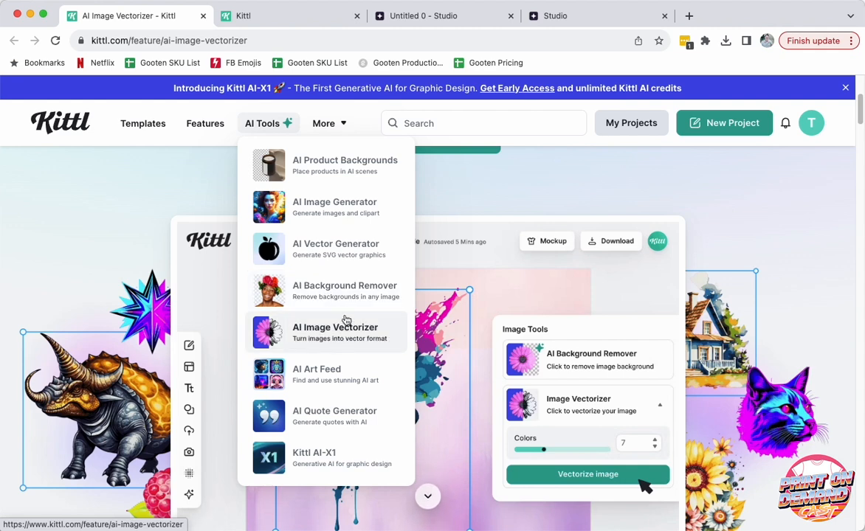
pyautogui.moveTo(319, 337)
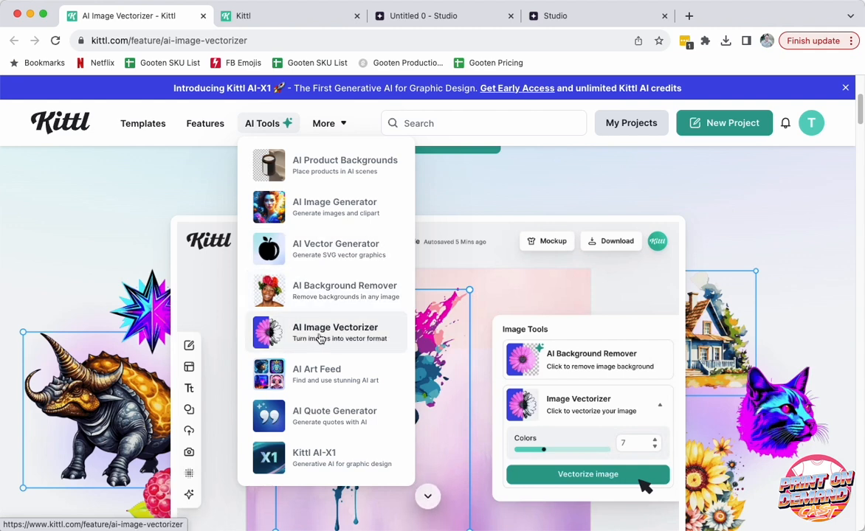
pyautogui.moveTo(315, 338)
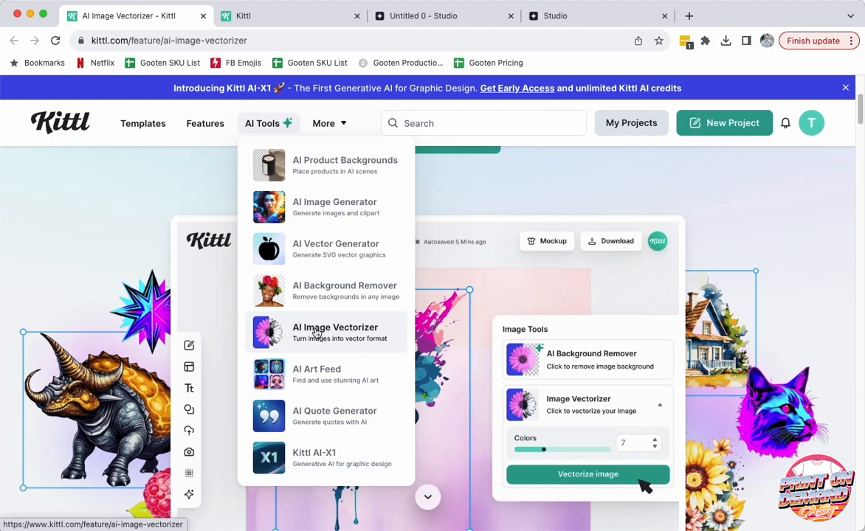
# Step: Launch Kittl's AI Image Vectorizer tool from its page
pyautogui.click(334, 332)
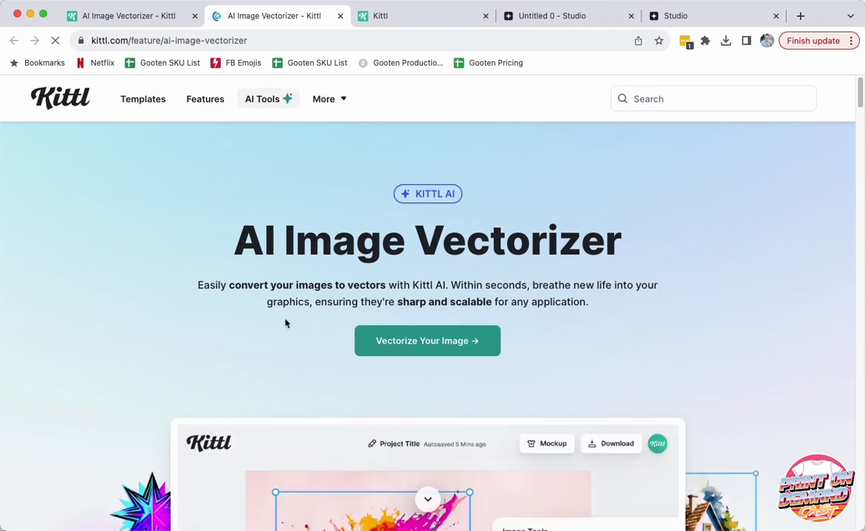
pyautogui.scroll(-3)
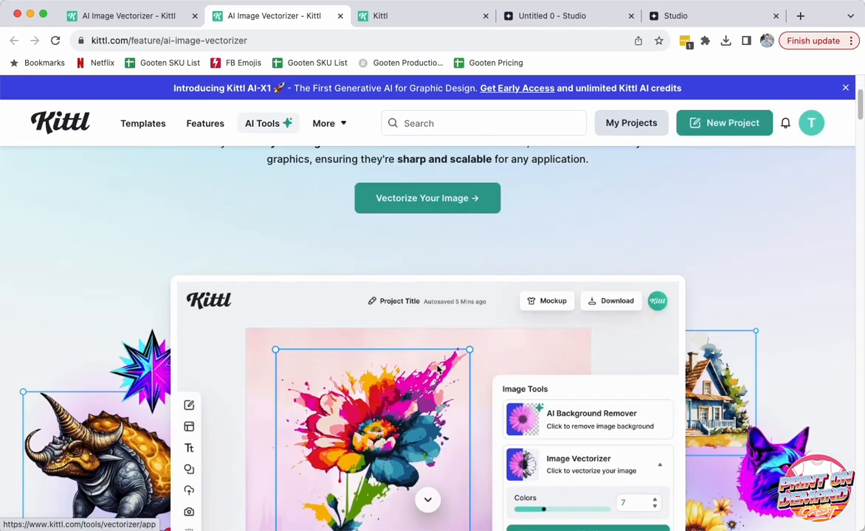
pyautogui.click(427, 197)
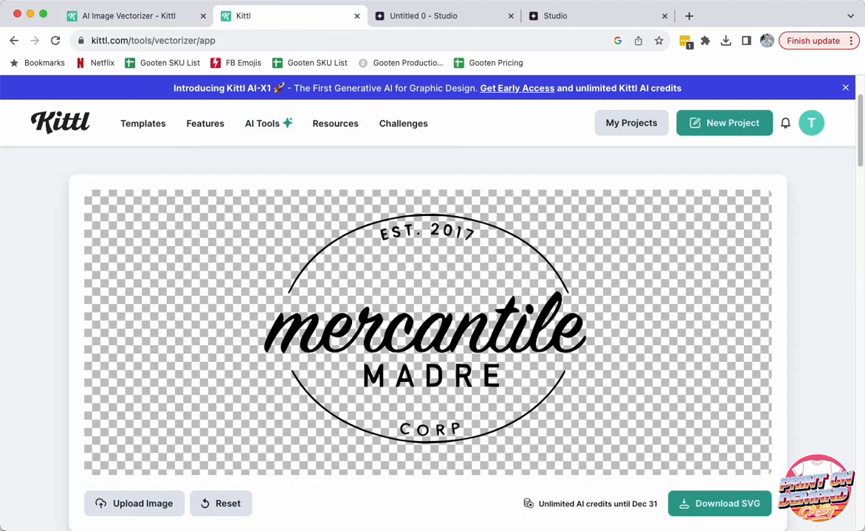
# Step: Preview MMC logo-Kittl.svg from the Mercantile Madre folder in Downloads
pyautogui.click(133, 503)
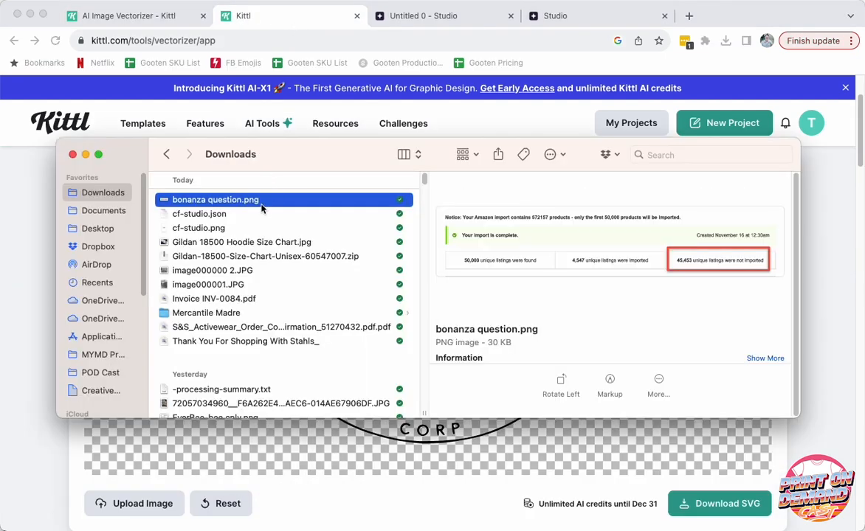
pyautogui.click(206, 312)
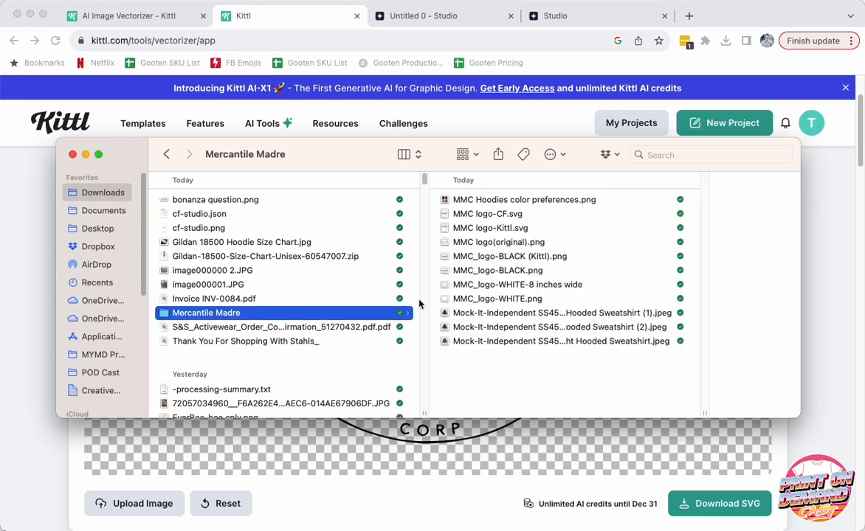
pyautogui.moveTo(347, 162)
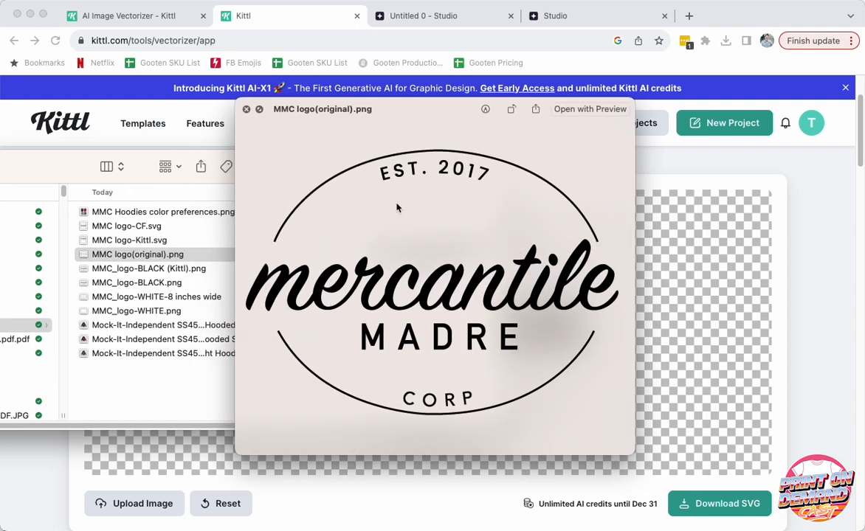
pyautogui.moveTo(383, 308)
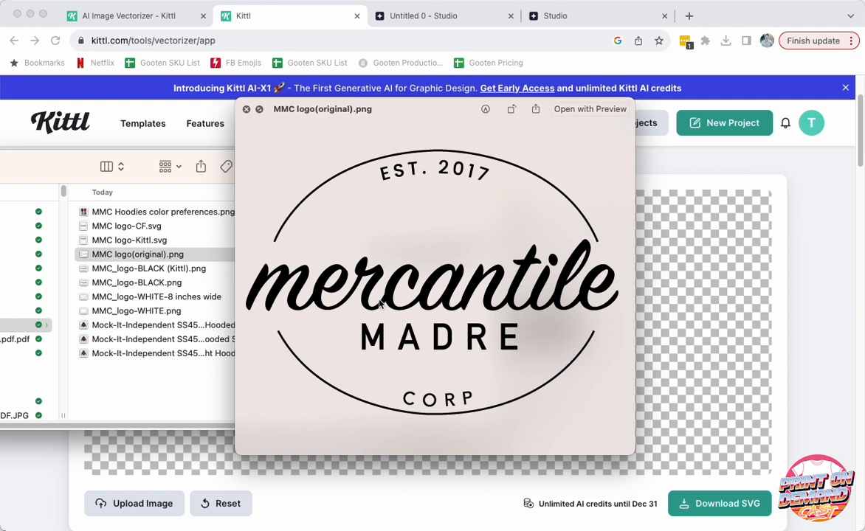
pyautogui.click(246, 108)
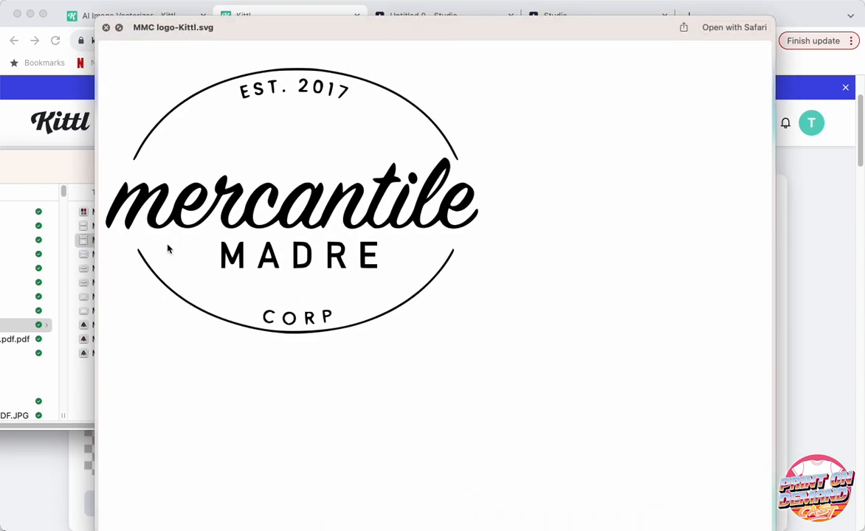
pyautogui.moveTo(208, 44)
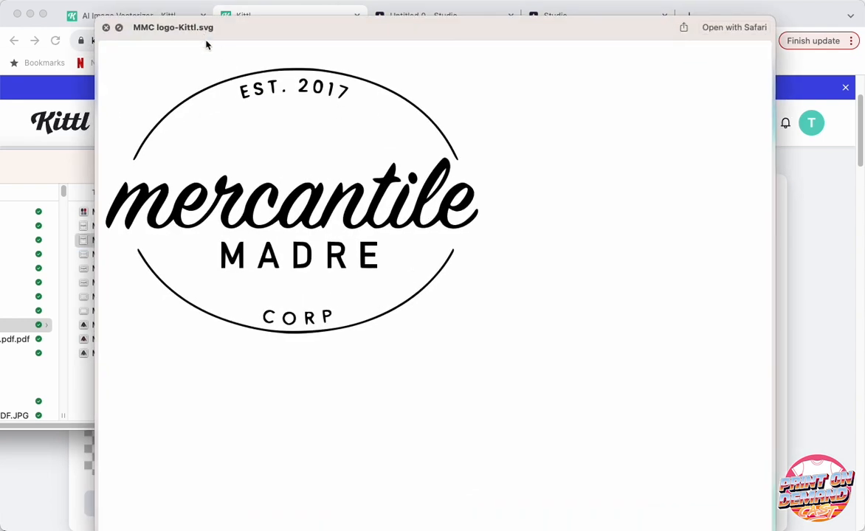
pyautogui.moveTo(407, 350)
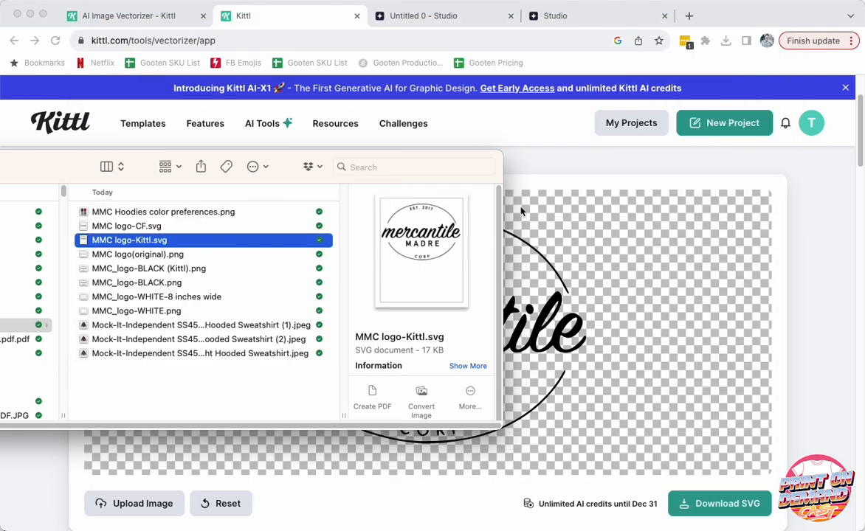
pyautogui.click(438, 16)
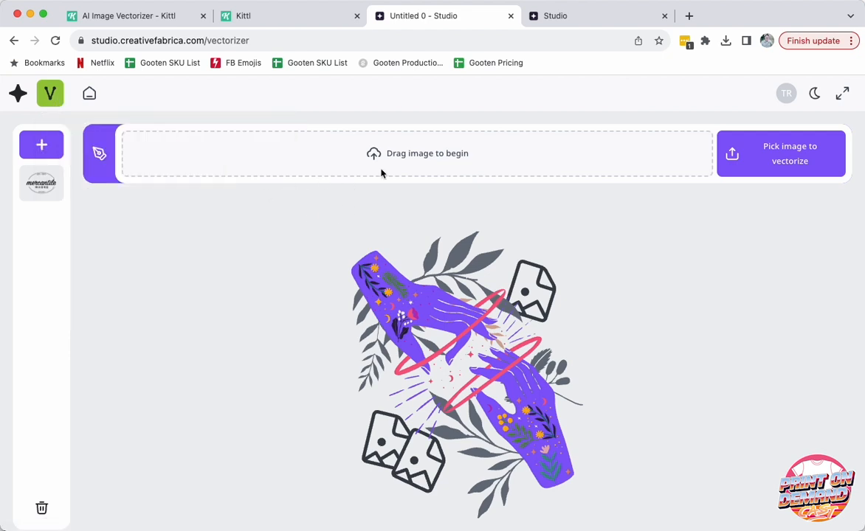
pyautogui.moveTo(546, 45)
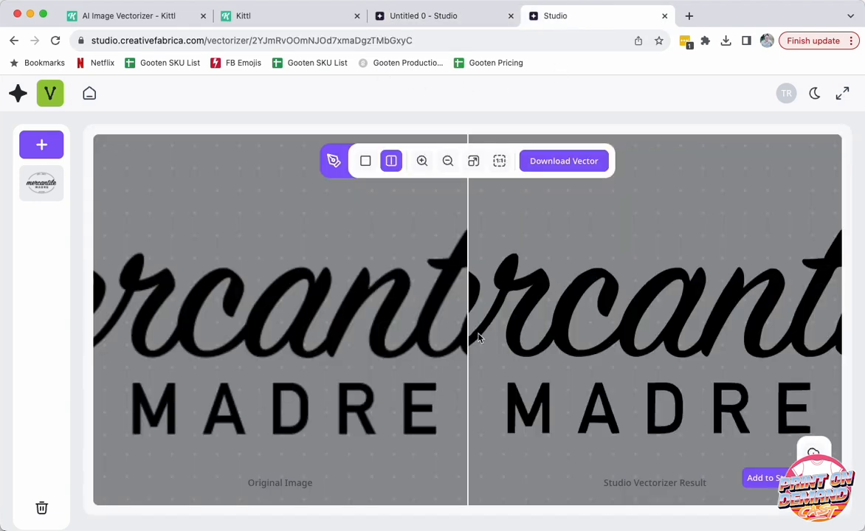
pyautogui.moveTo(447, 161)
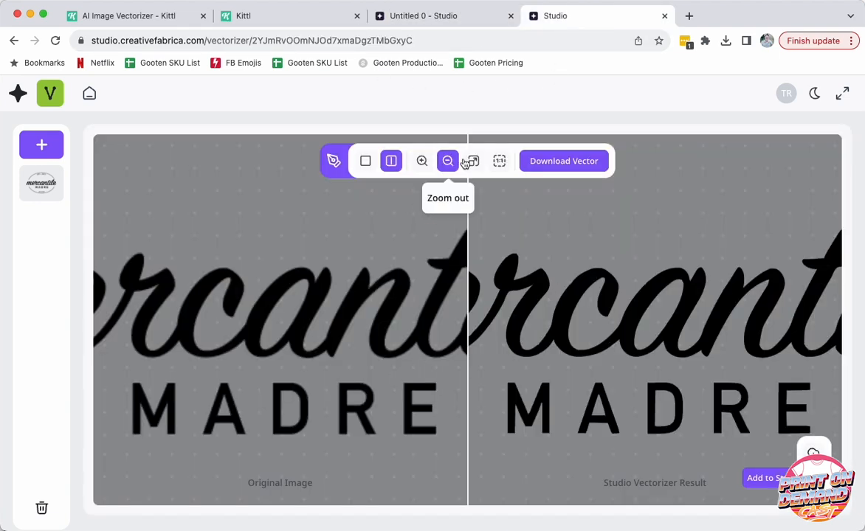
# Step: Zoom into the logo lettering in the side-by-side vectorizer comparison
pyautogui.click(447, 160)
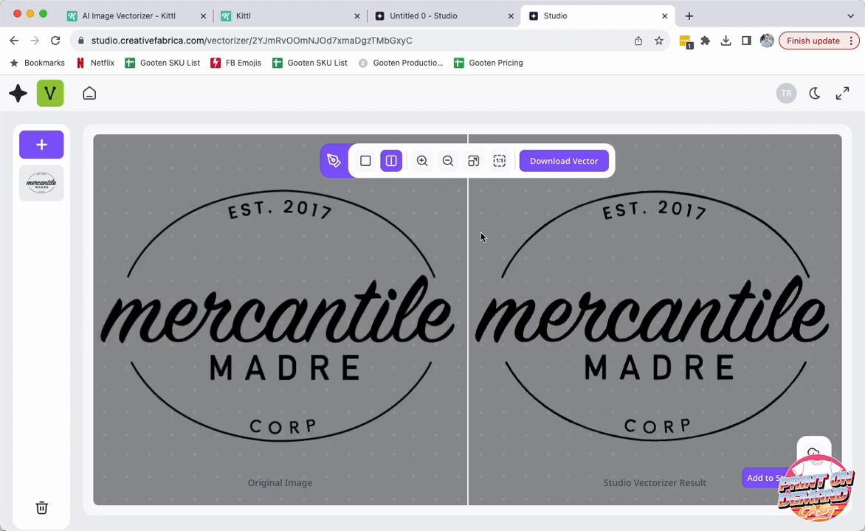
pyautogui.moveTo(228, 382)
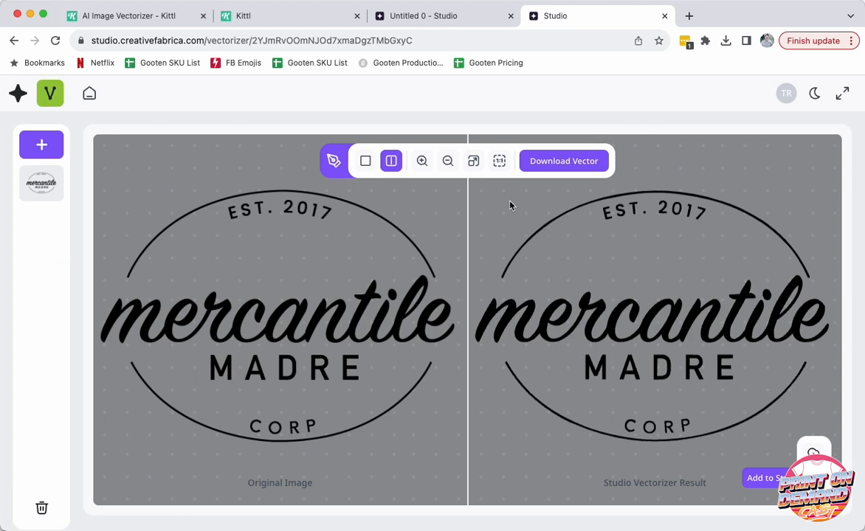
pyautogui.click(422, 160)
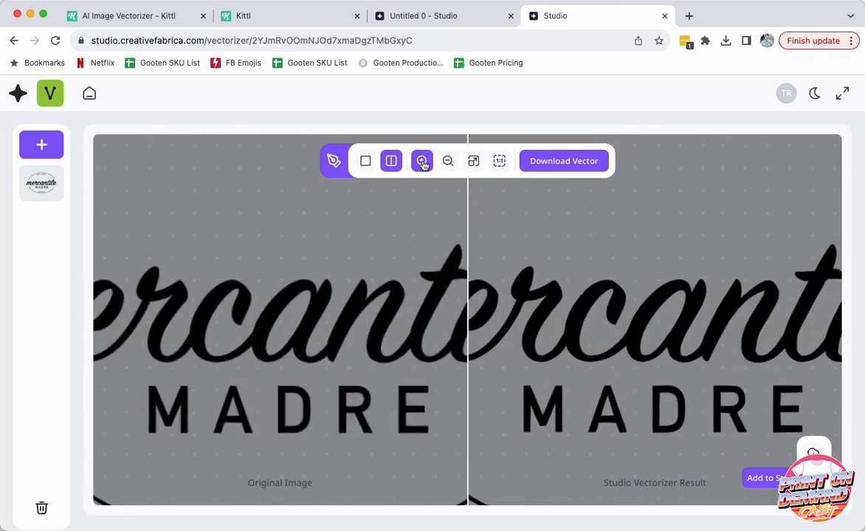
pyautogui.click(421, 161)
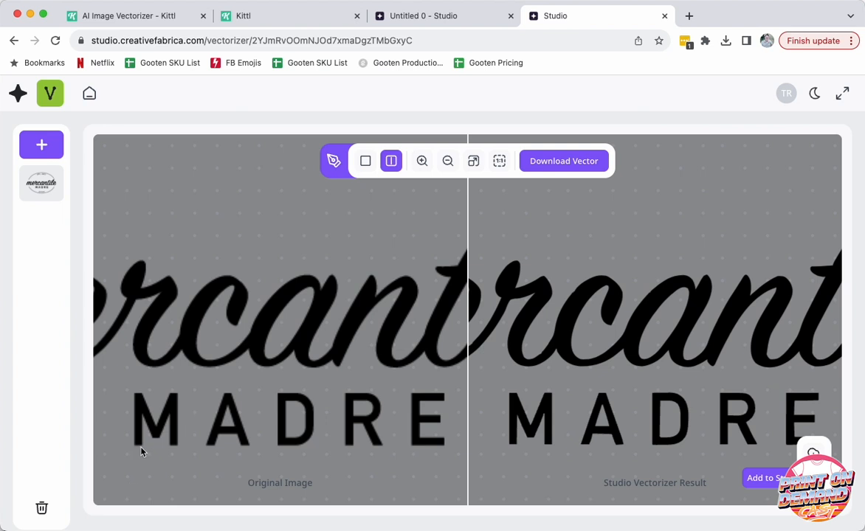
pyautogui.moveTo(543, 410)
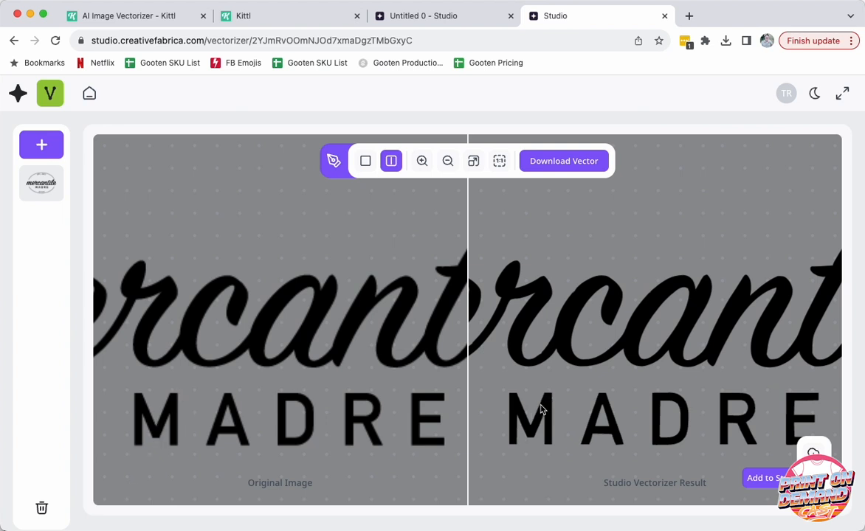
pyautogui.moveTo(556, 54)
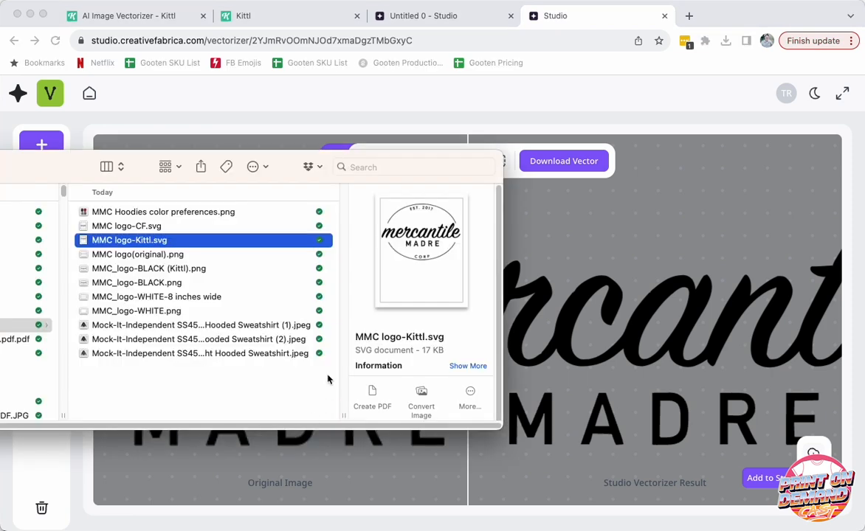
pyautogui.click(126, 226)
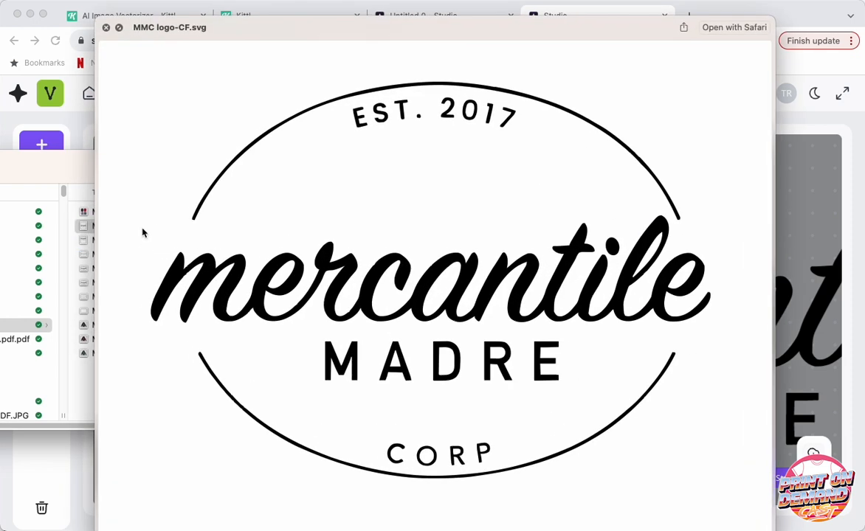
pyautogui.click(126, 225)
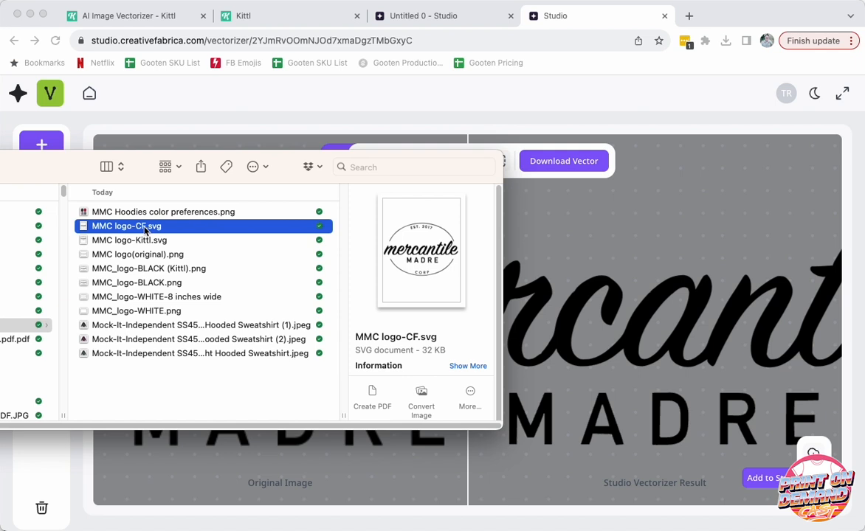
pyautogui.moveTo(147, 258)
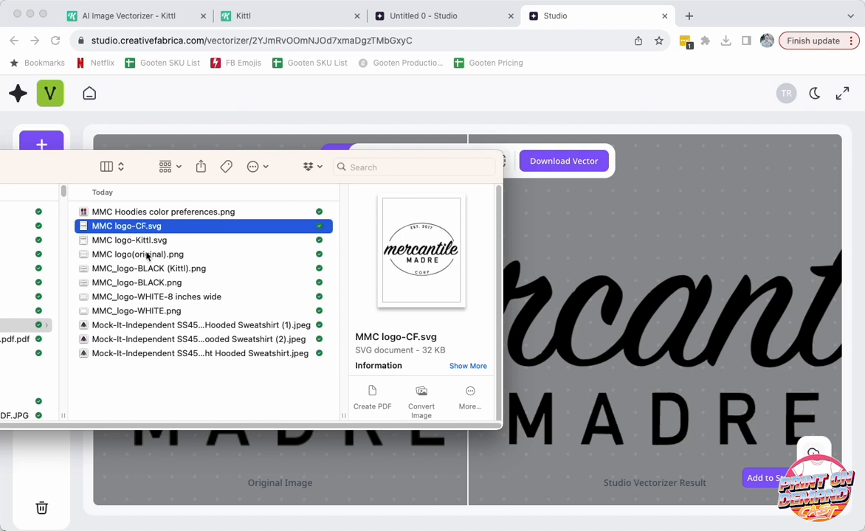
pyautogui.moveTo(141, 254)
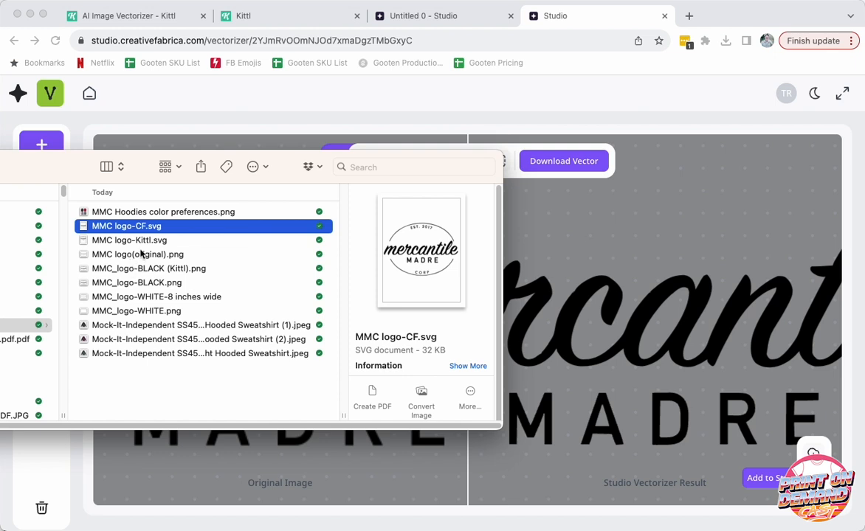
# Step: Open MMC logo(original).png in Preview, zoom in on the pixelated edges, then zoom out
pyautogui.click(137, 254)
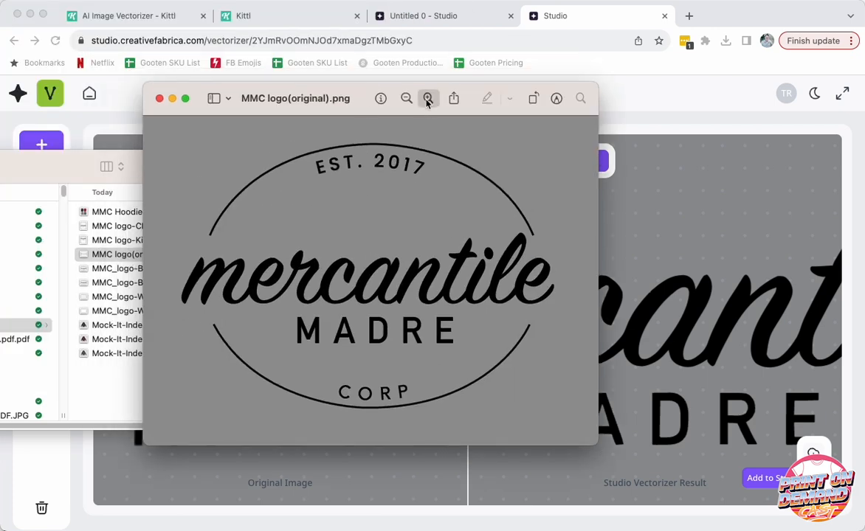
pyautogui.click(428, 98)
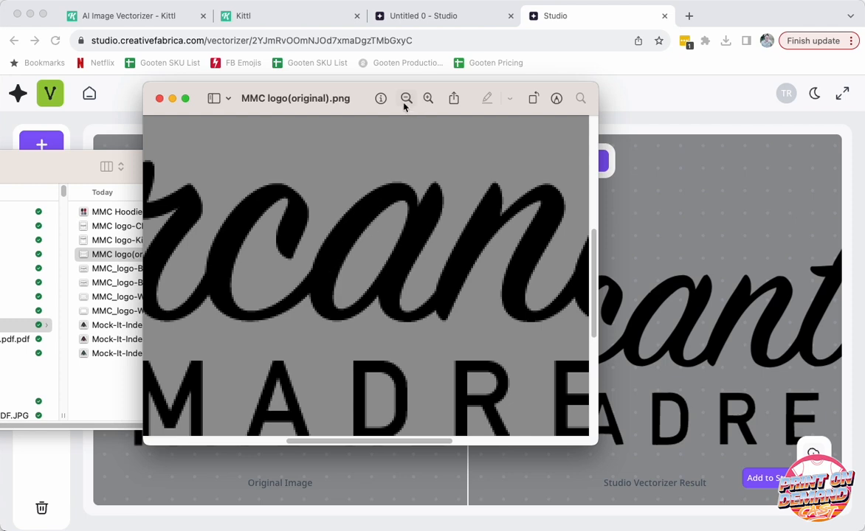
pyautogui.click(406, 98)
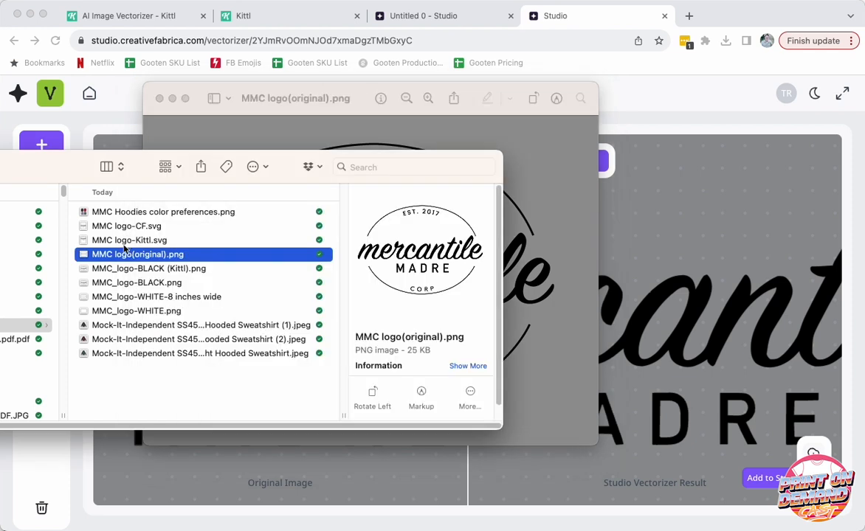
pyautogui.moveTo(153, 268)
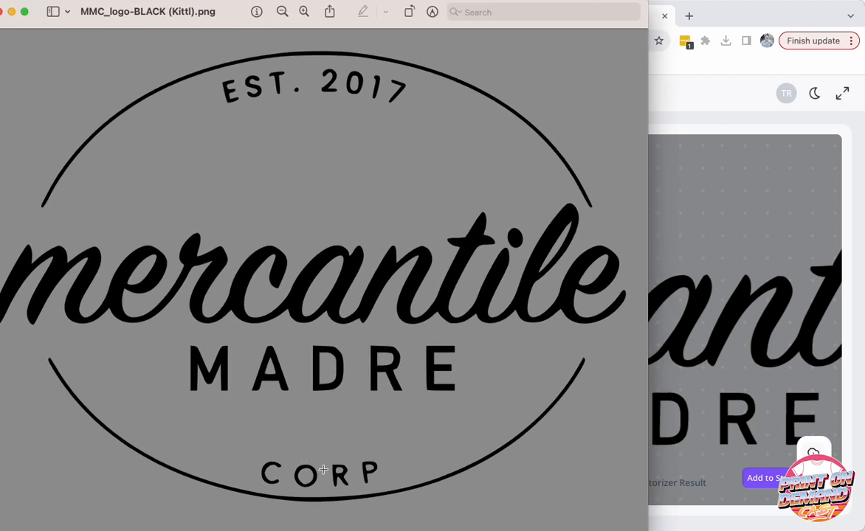
pyautogui.moveTo(348, 483)
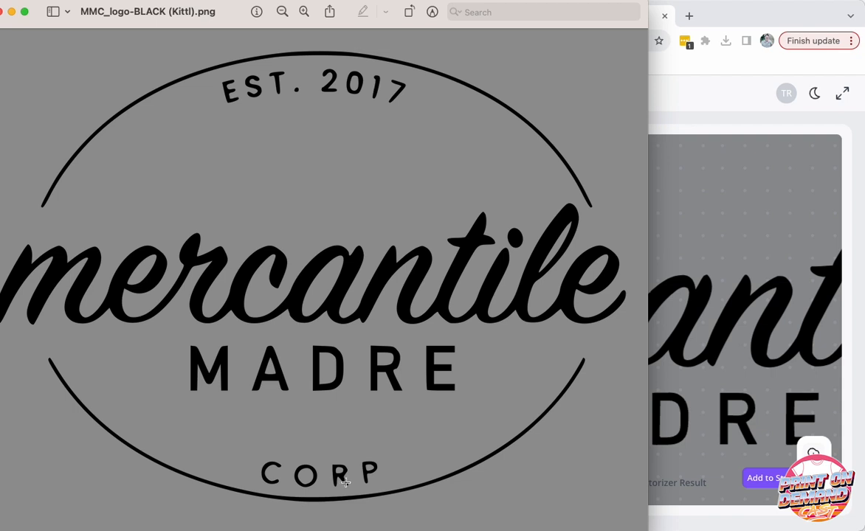
pyautogui.moveTo(337, 499)
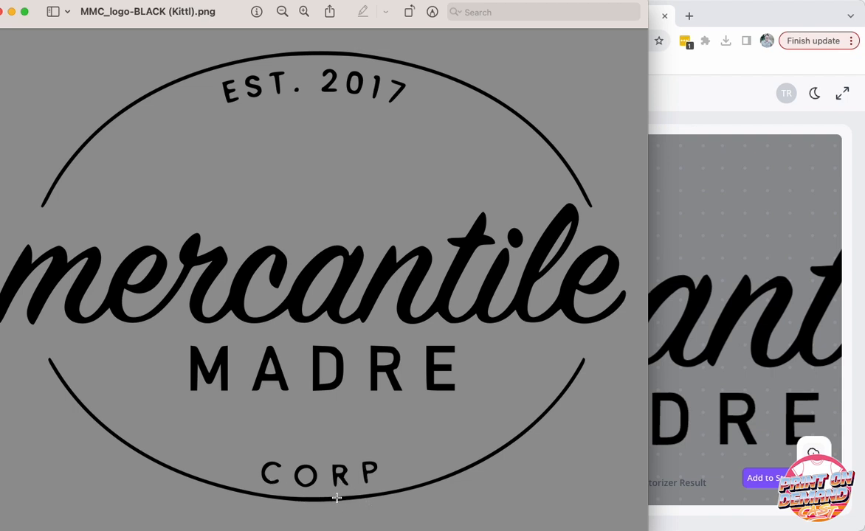
pyautogui.moveTo(297, 137)
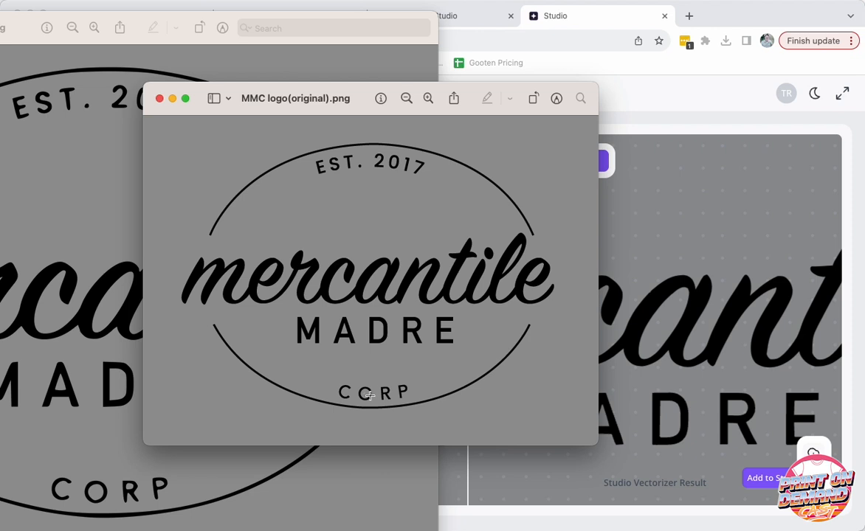
pyautogui.moveTo(172, 490)
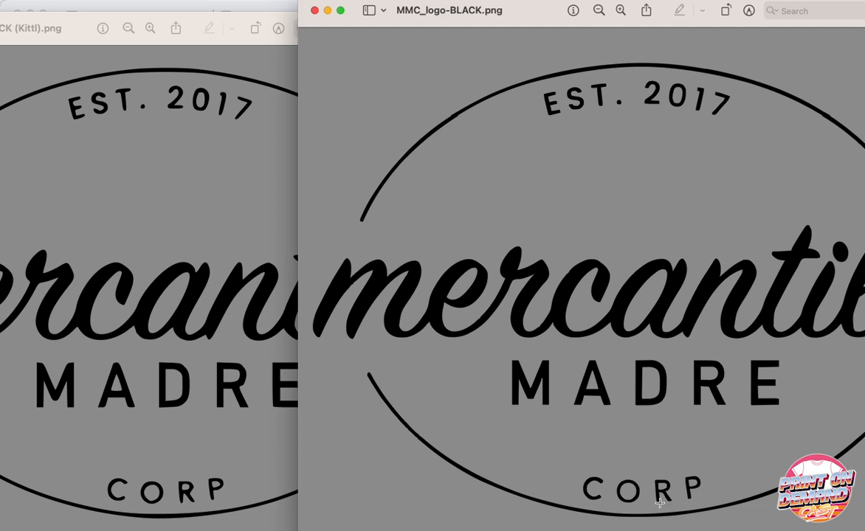
pyautogui.moveTo(705, 111)
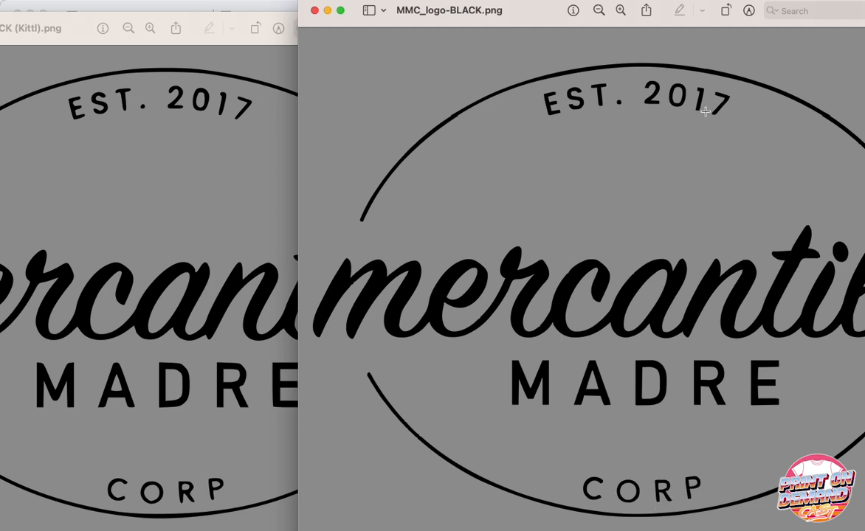
pyautogui.moveTo(239, 125)
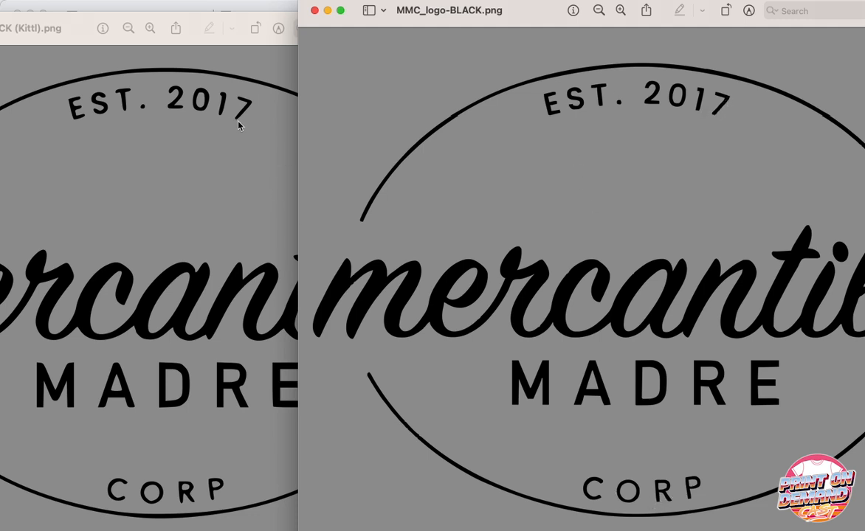
pyautogui.moveTo(179, 504)
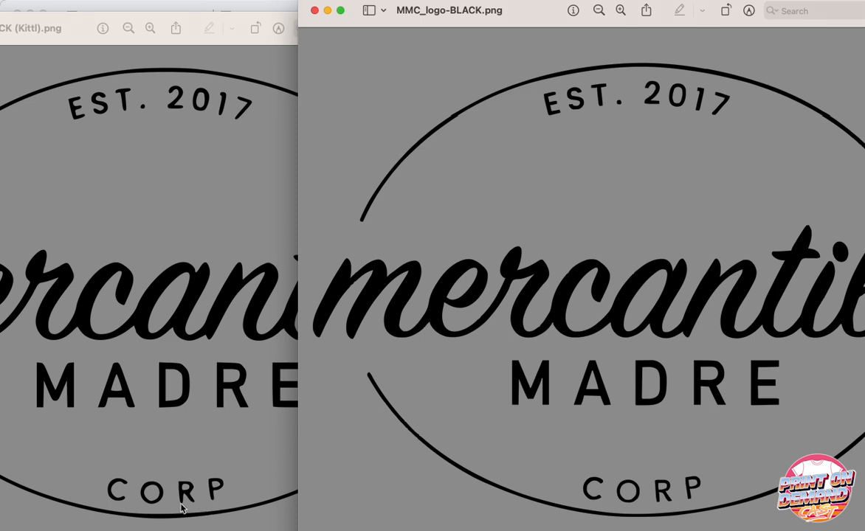
pyautogui.moveTo(676, 485)
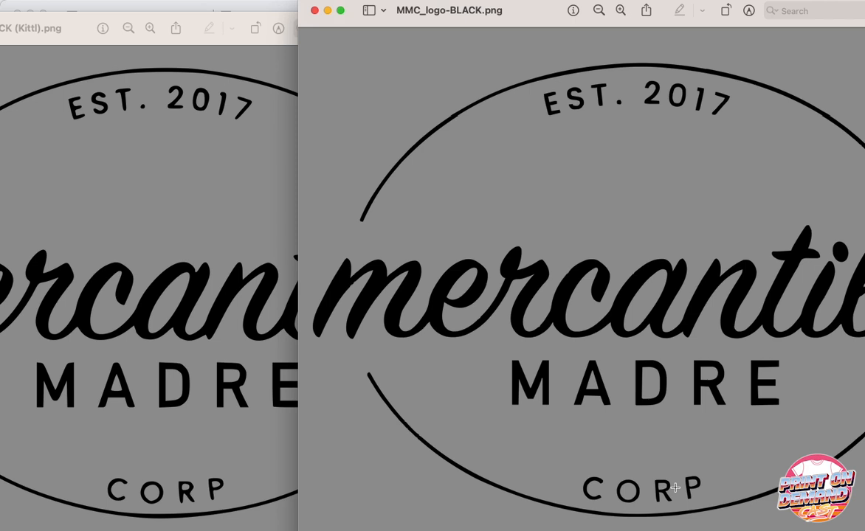
pyautogui.moveTo(637, 263)
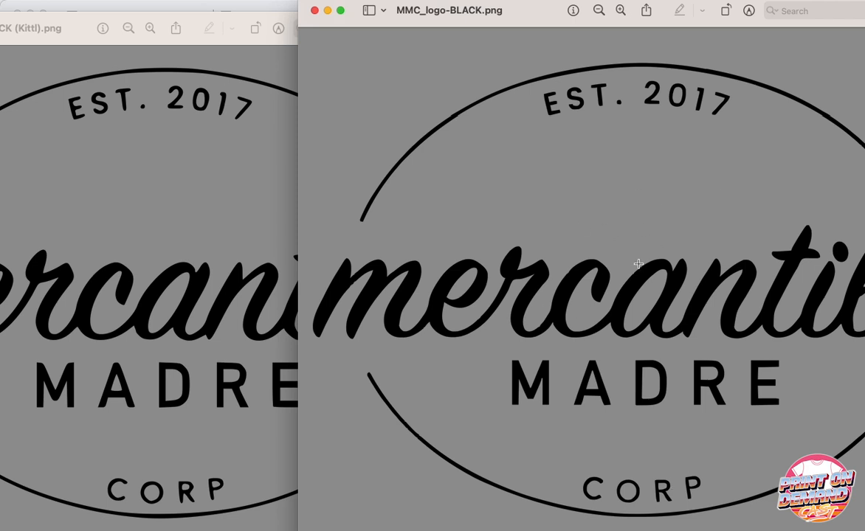
pyautogui.moveTo(185, 512)
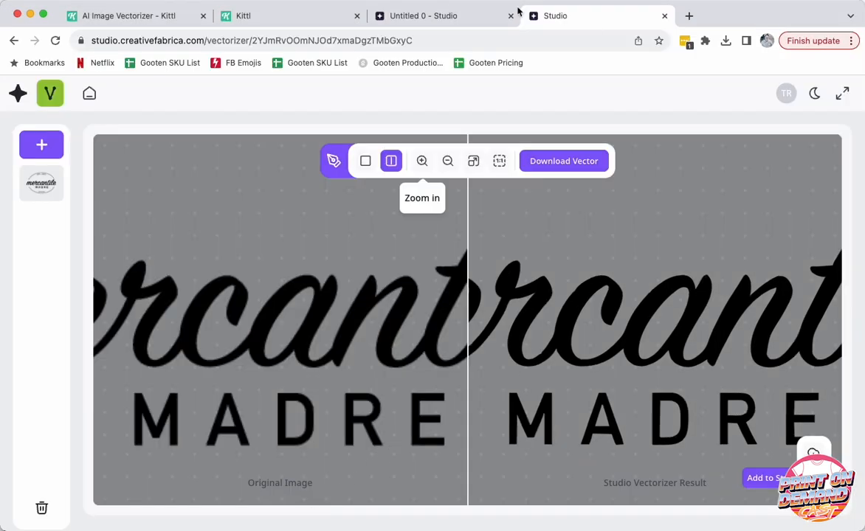
pyautogui.click(251, 15)
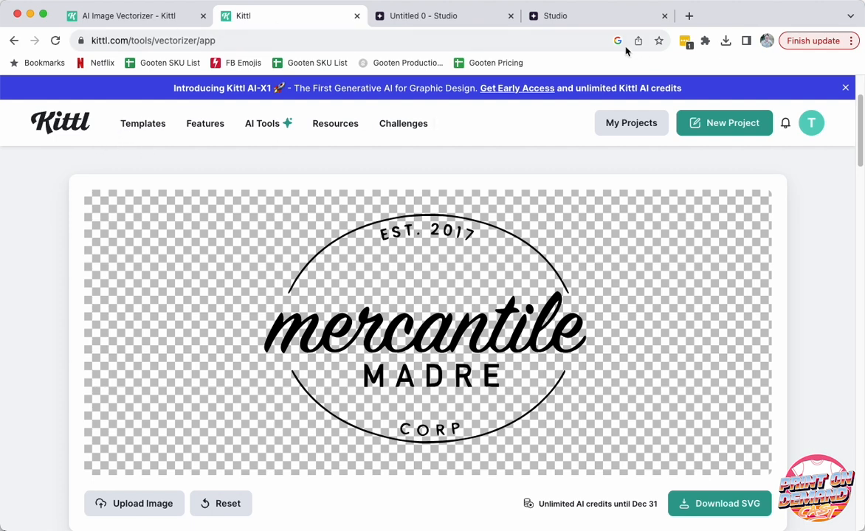
pyautogui.moveTo(601, 19)
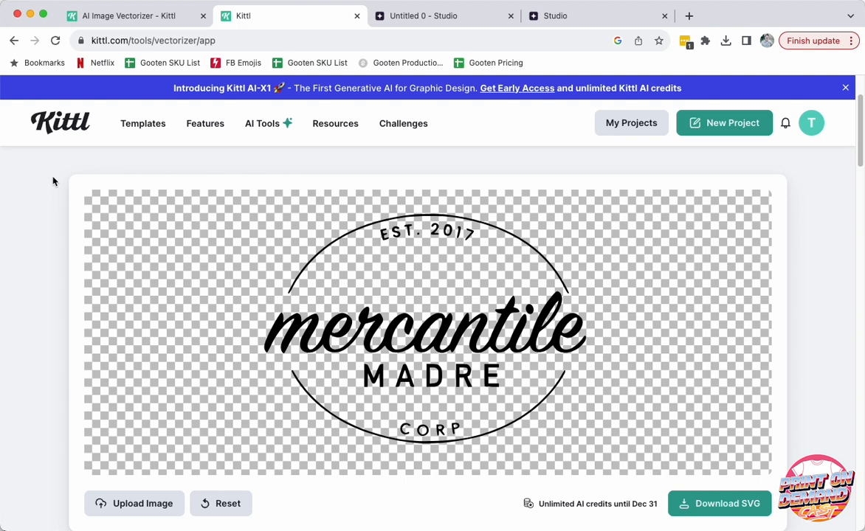
pyautogui.click(555, 15)
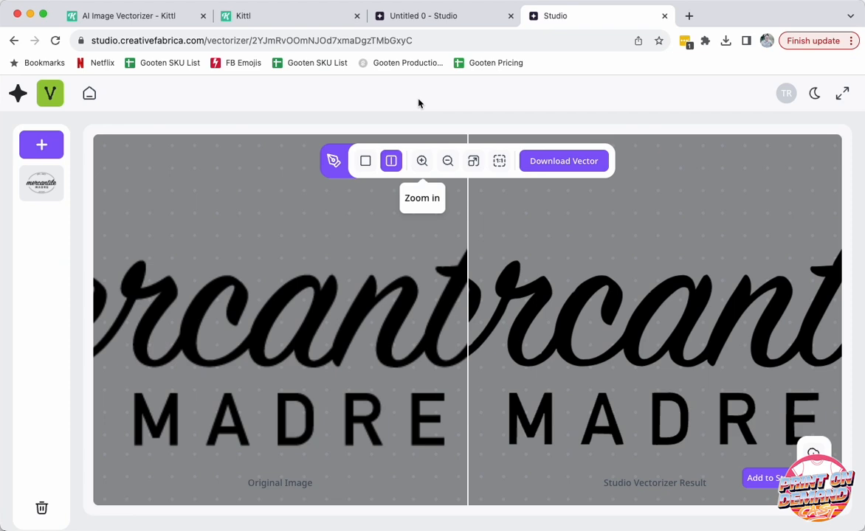
pyautogui.moveTo(77, 125)
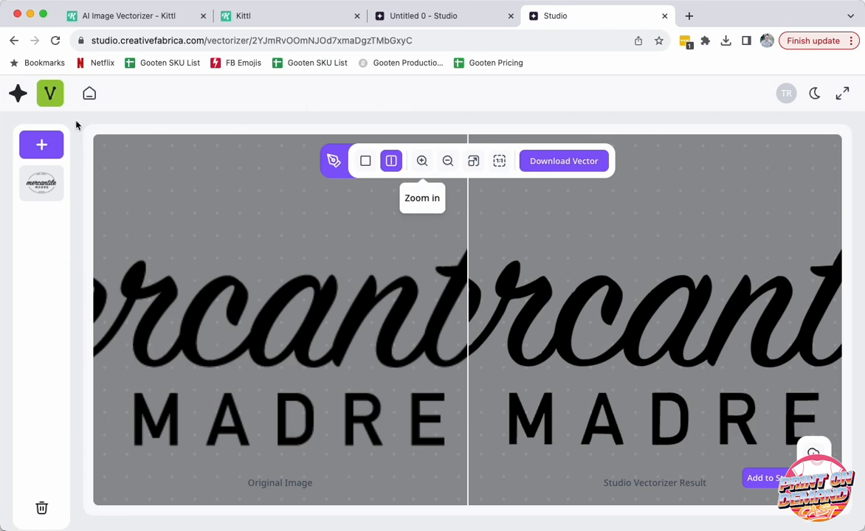
pyautogui.moveTo(49, 93)
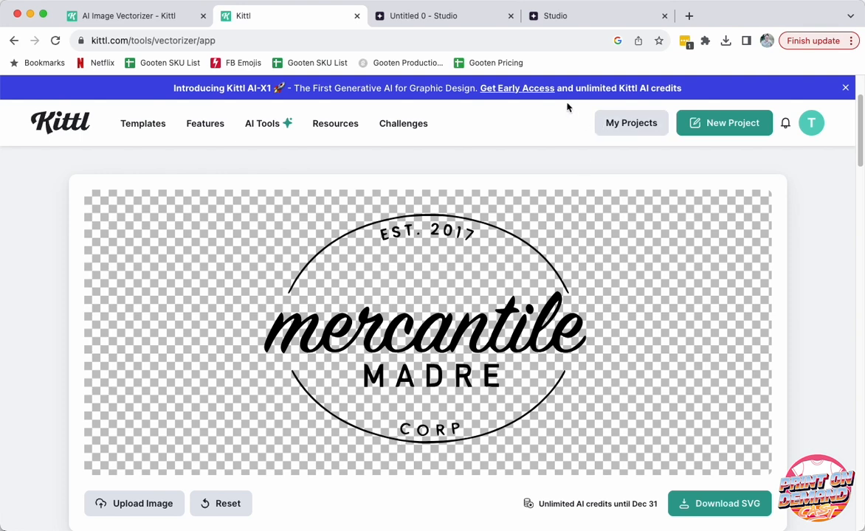
pyautogui.click(555, 16)
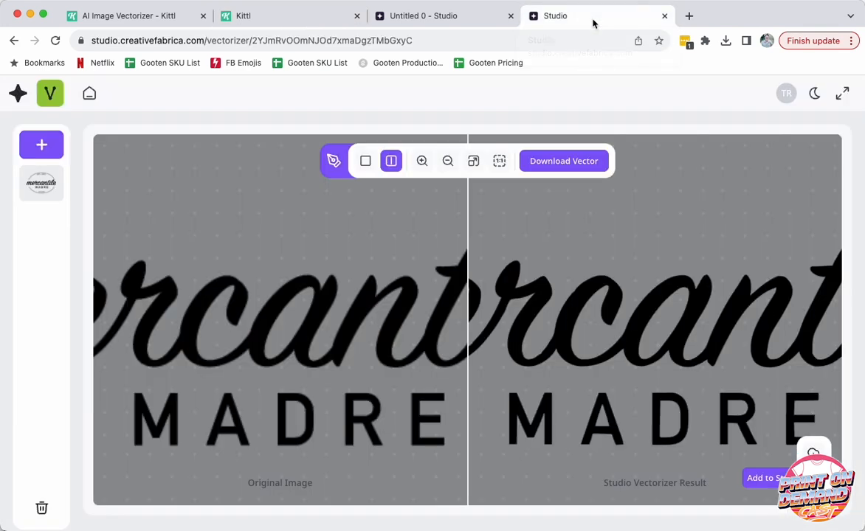
pyautogui.moveTo(551, 448)
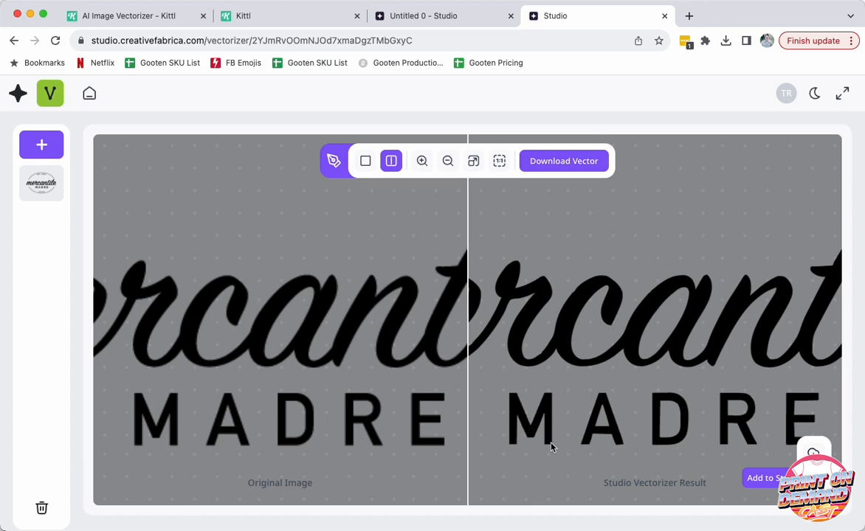